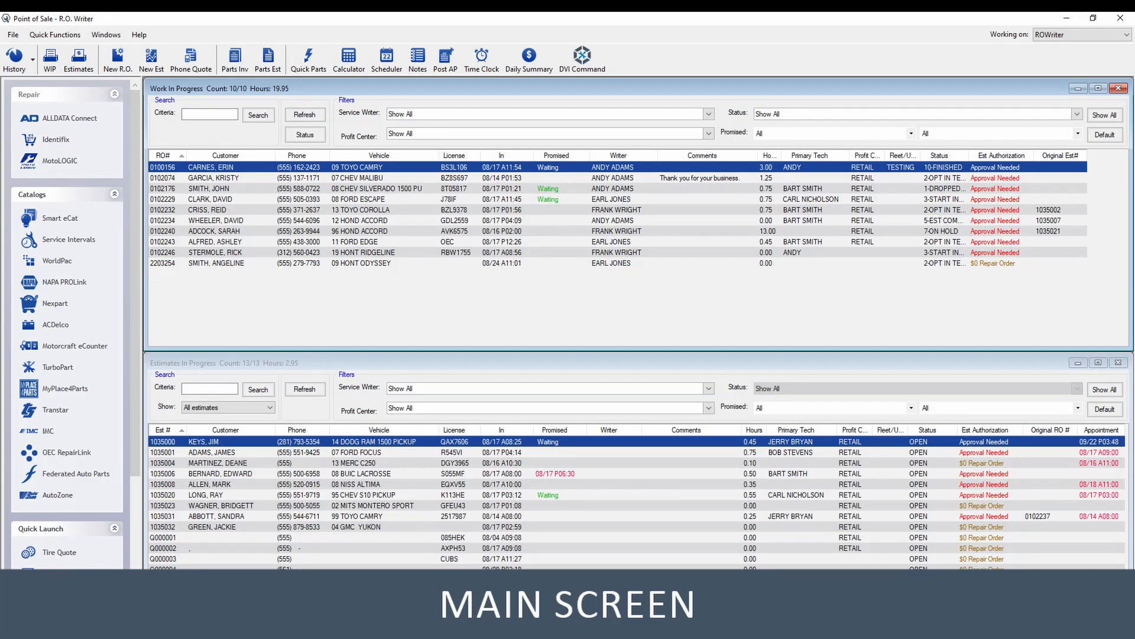
Start End of Day, confirm the warning and update the Epicor makes and models
{"action": "double_click", "coordinate": [210, 167]}
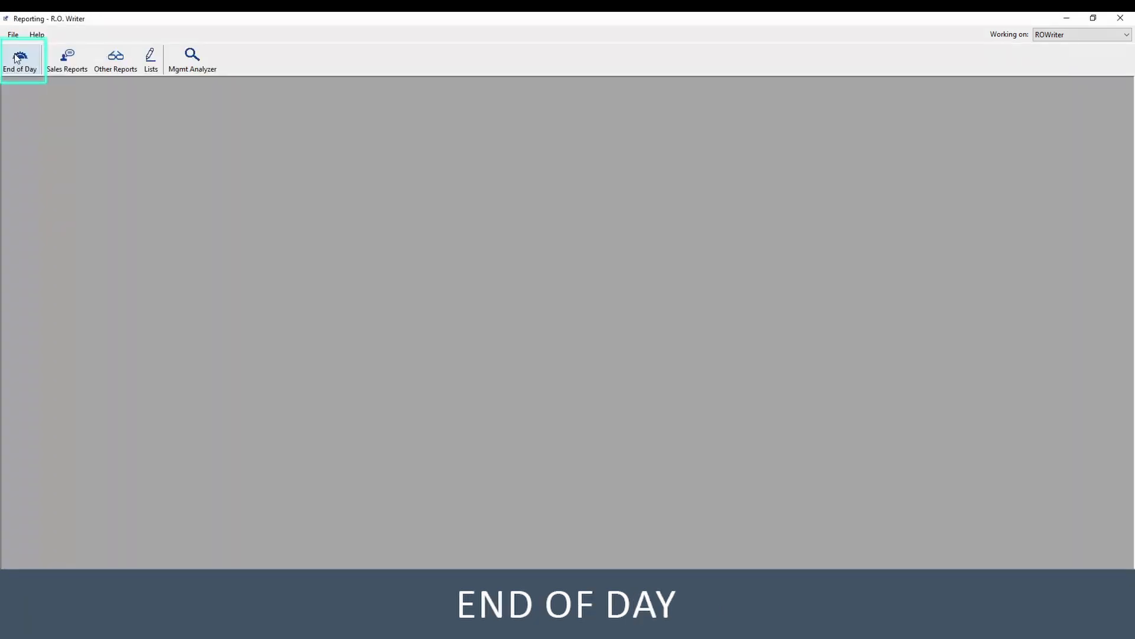
{"action": "left_click", "coordinate": [21, 59]}
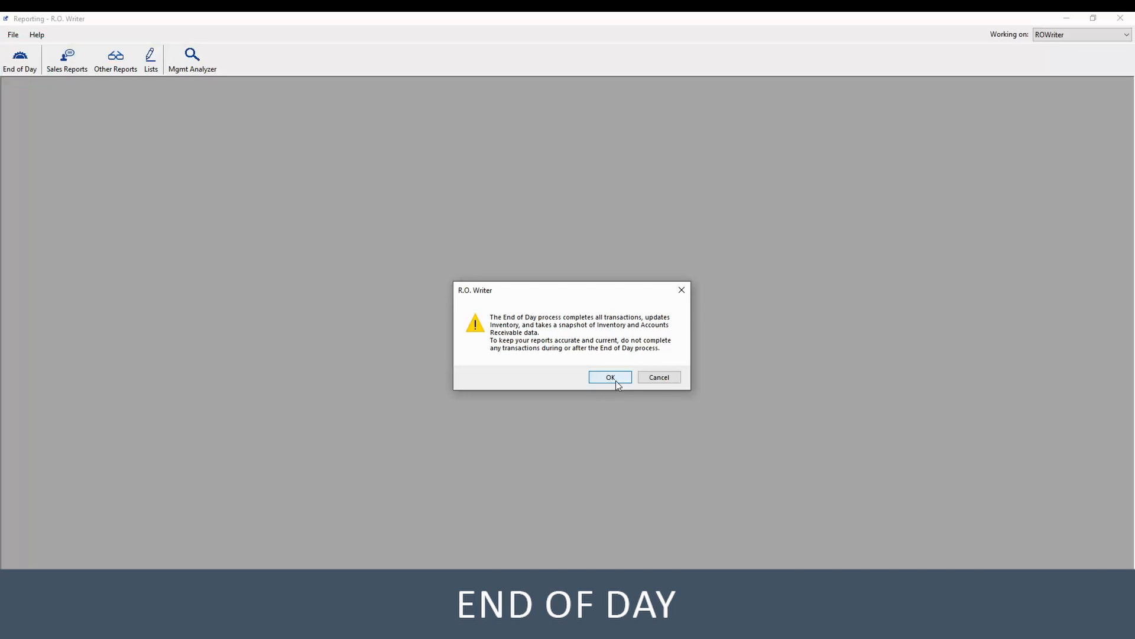
{"action": "left_click", "coordinate": [610, 377]}
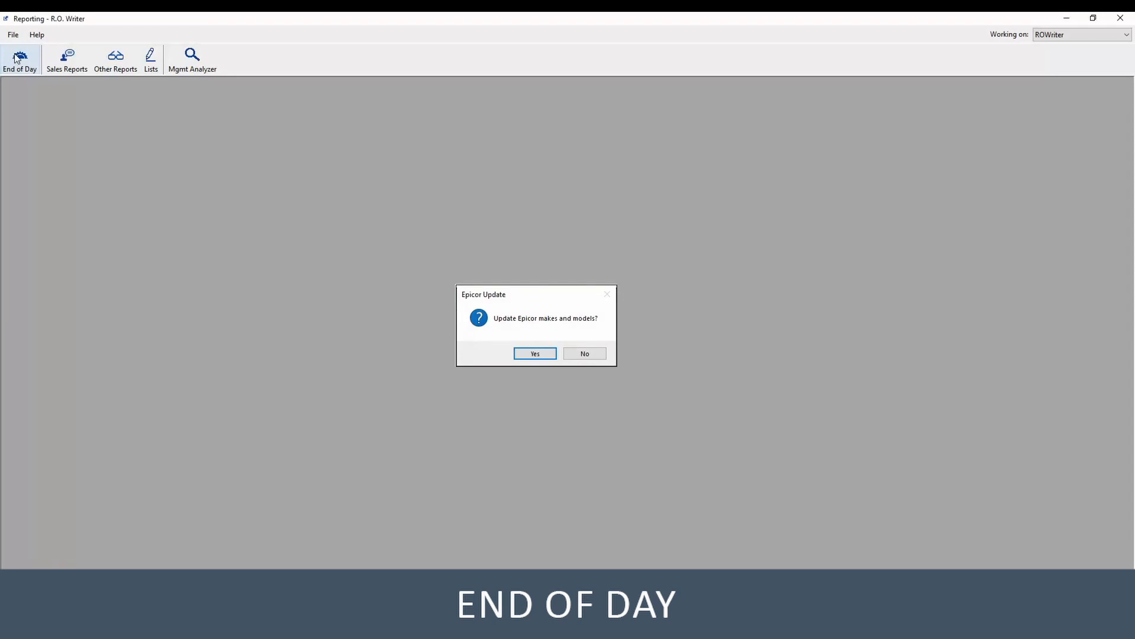
{"action": "left_click", "coordinate": [534, 354]}
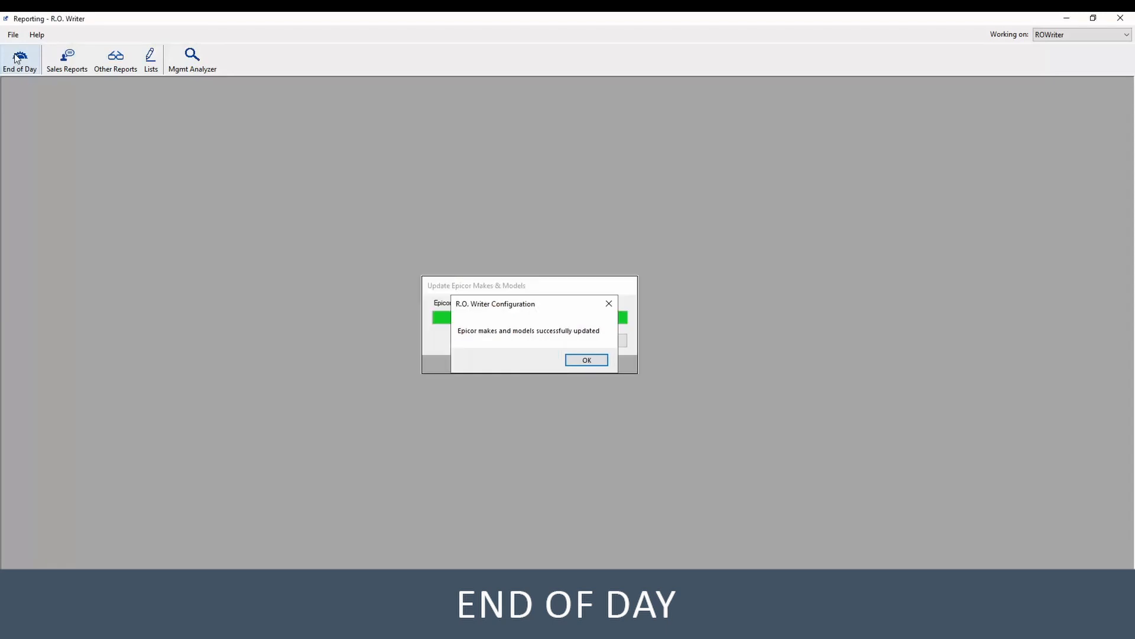
{"action": "left_click", "coordinate": [585, 360]}
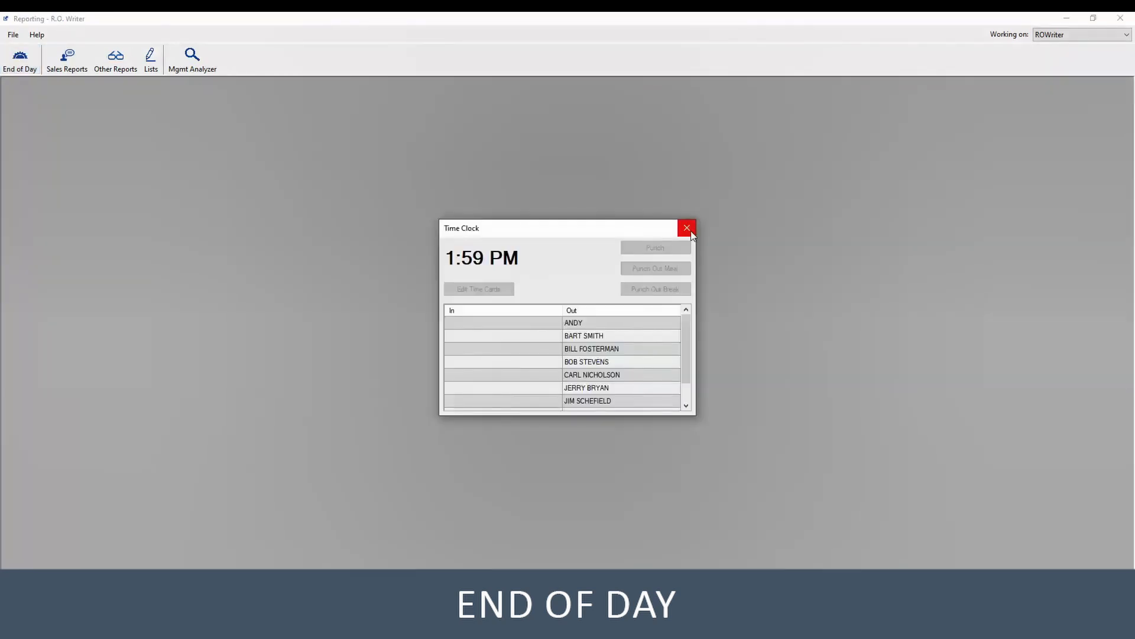
Close the Time Clock and decline sending follow-up emails and letters
{"action": "left_click", "coordinate": [686, 228]}
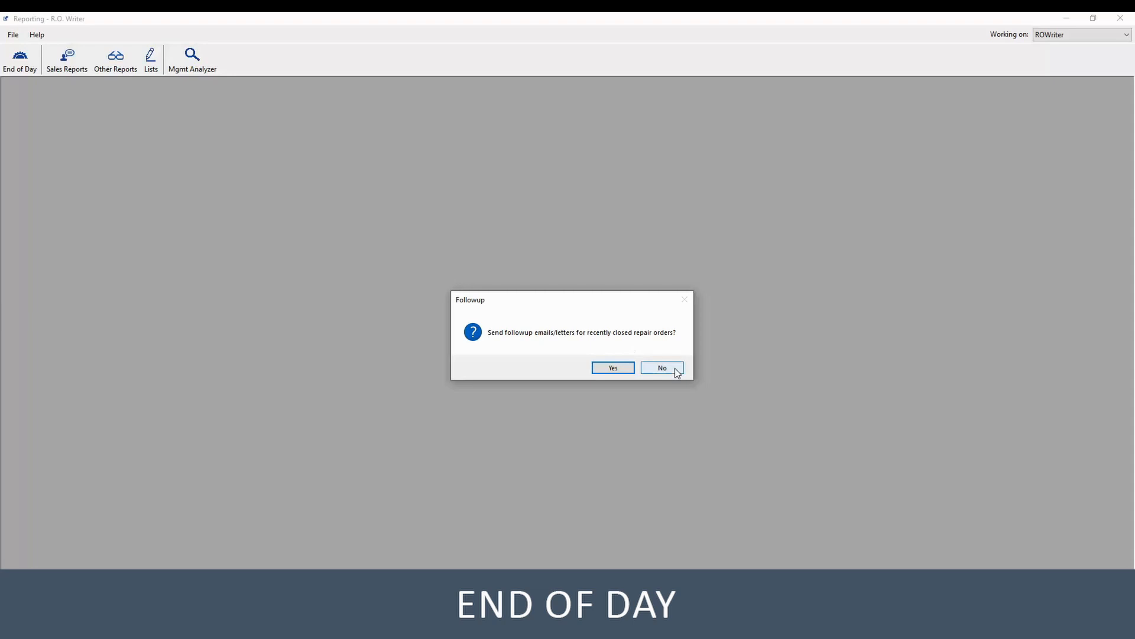
{"action": "left_click", "coordinate": [660, 367]}
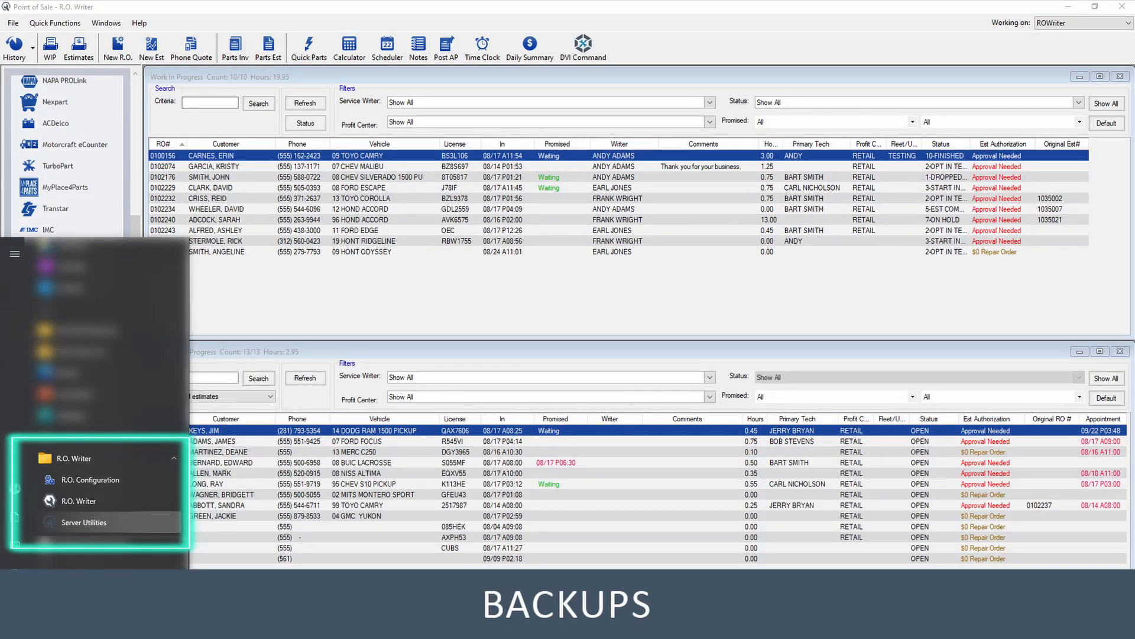
Launch Server Utilities and accept the shown database connection details
{"action": "left_click", "coordinate": [84, 522]}
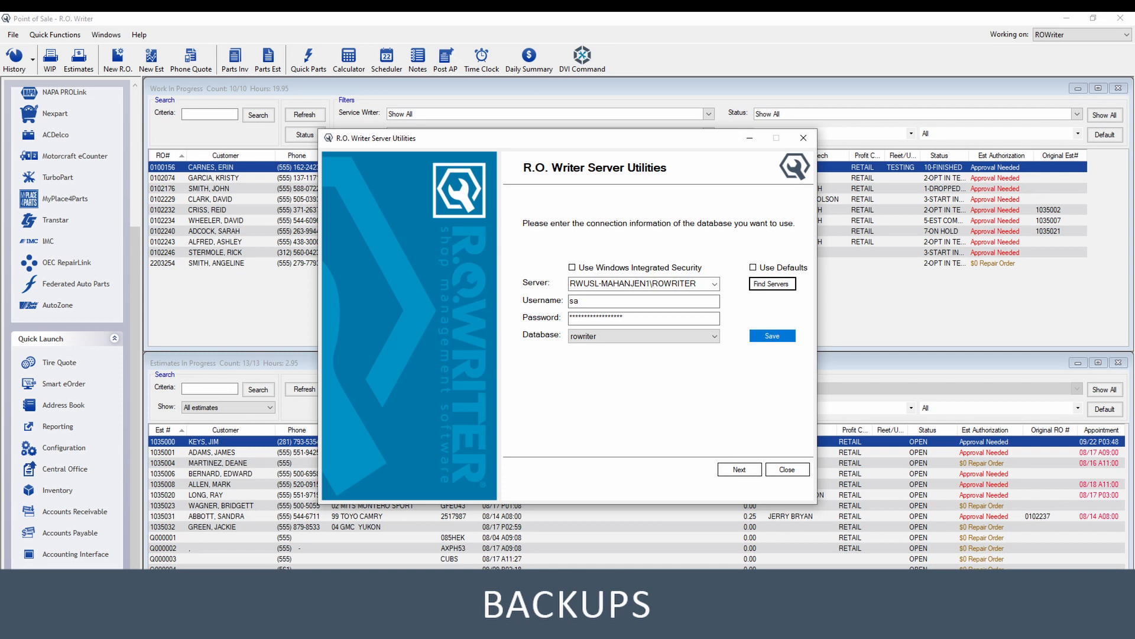
{"action": "left_click", "coordinate": [740, 469]}
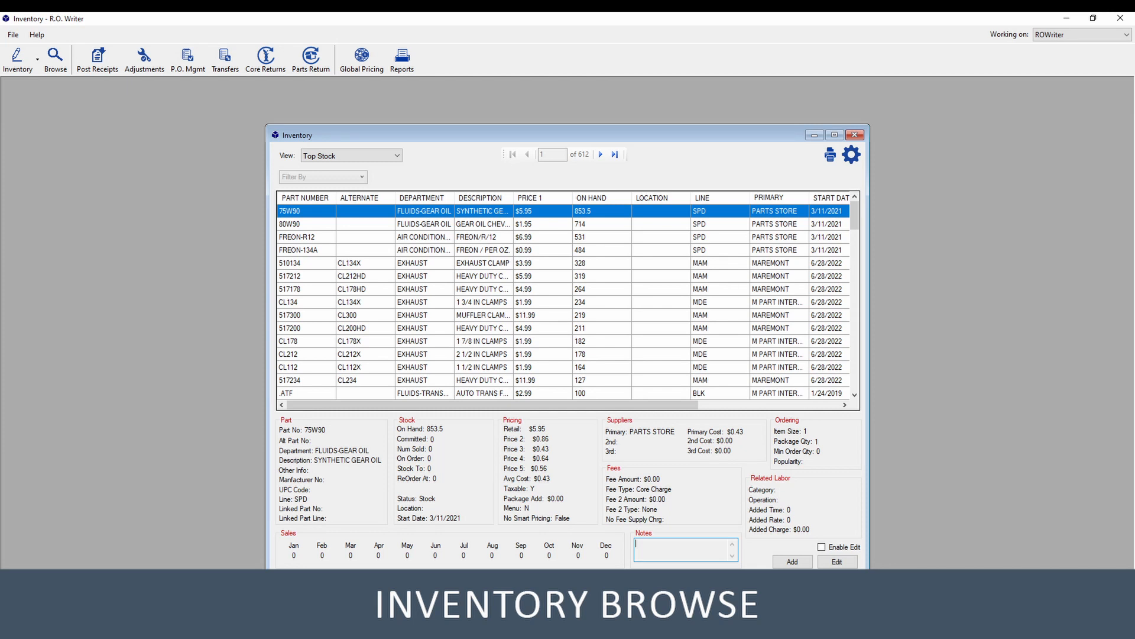
Enable inventory editing, acknowledge the notice, and close the exhaust clamp part editor
{"action": "left_click", "coordinate": [823, 547]}
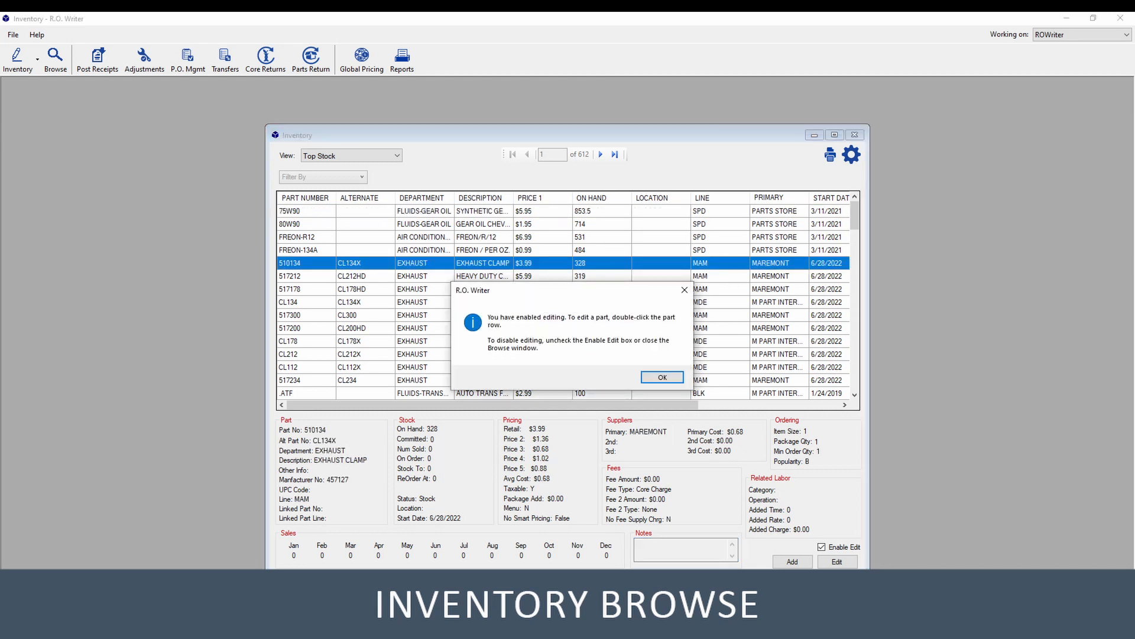
{"action": "left_click", "coordinate": [660, 376]}
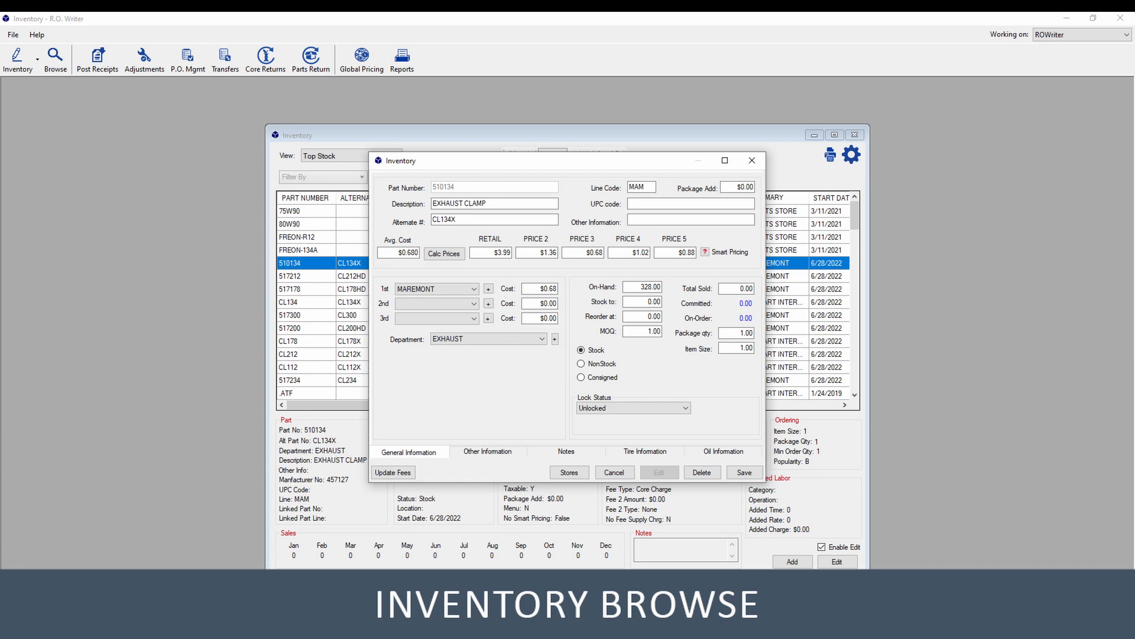
{"action": "left_click", "coordinate": [65, 545]}
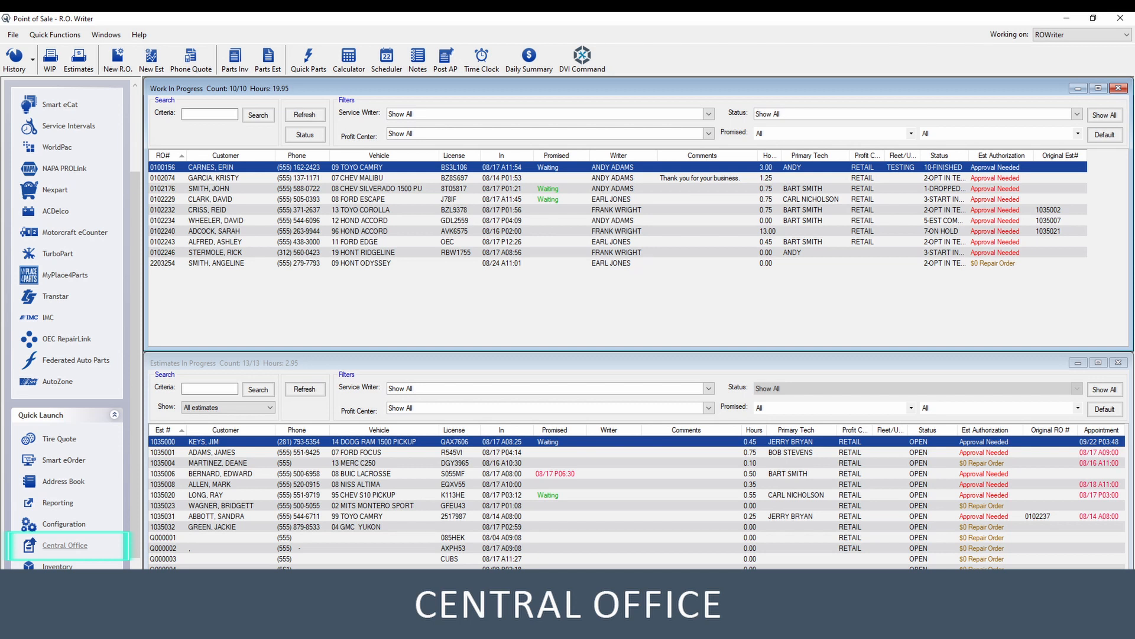
Open Central Office from the Quick Launch panel
{"action": "left_click", "coordinate": [64, 545]}
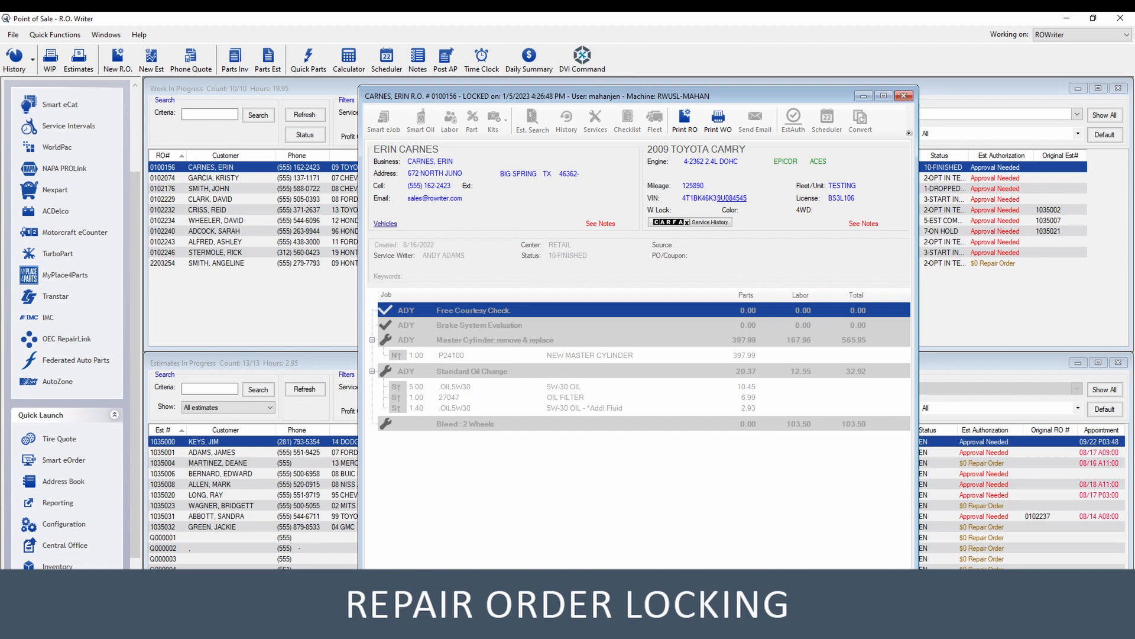
Unlock repair order 0100156 via Unlock RO, confirm security, and close the order
{"action": "left_click", "coordinate": [876, 131]}
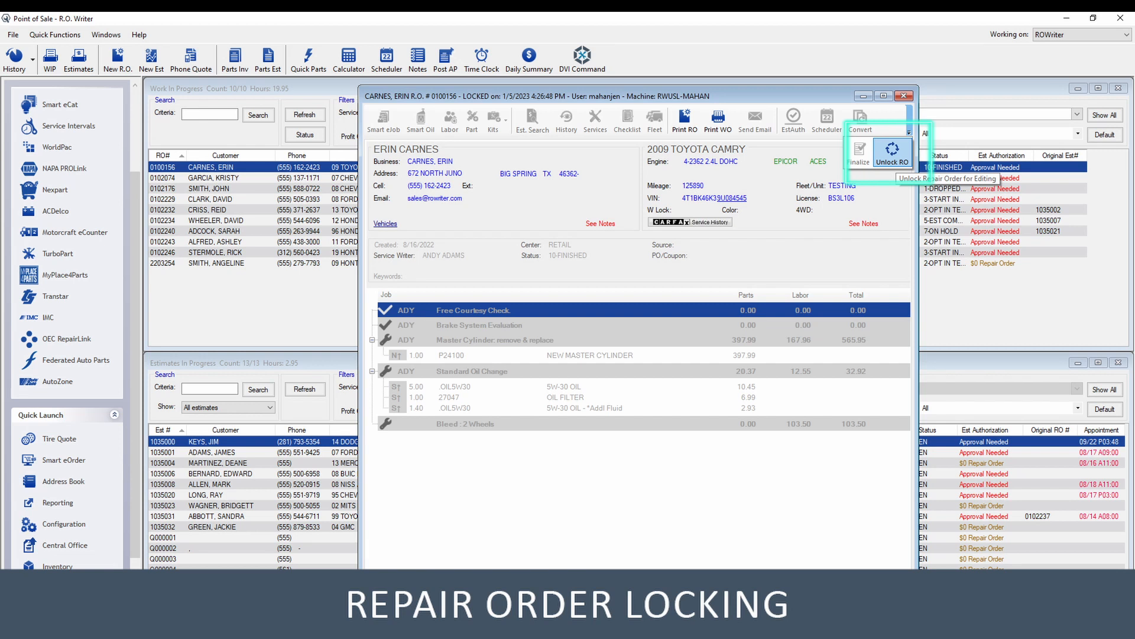
{"action": "left_click", "coordinate": [893, 154]}
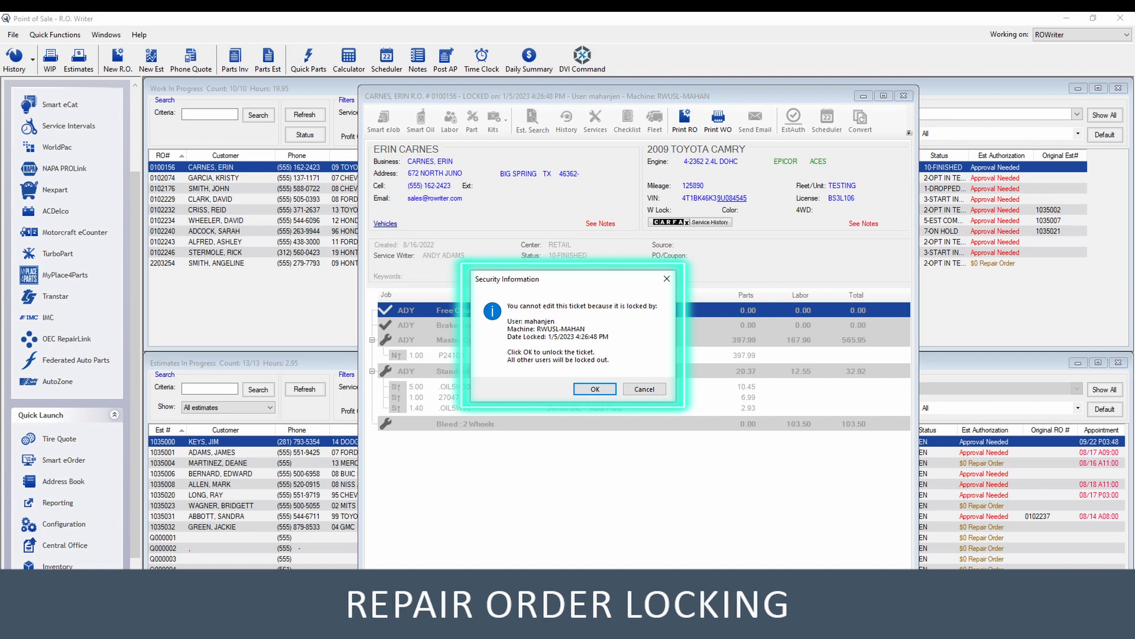
{"action": "left_click", "coordinate": [594, 389]}
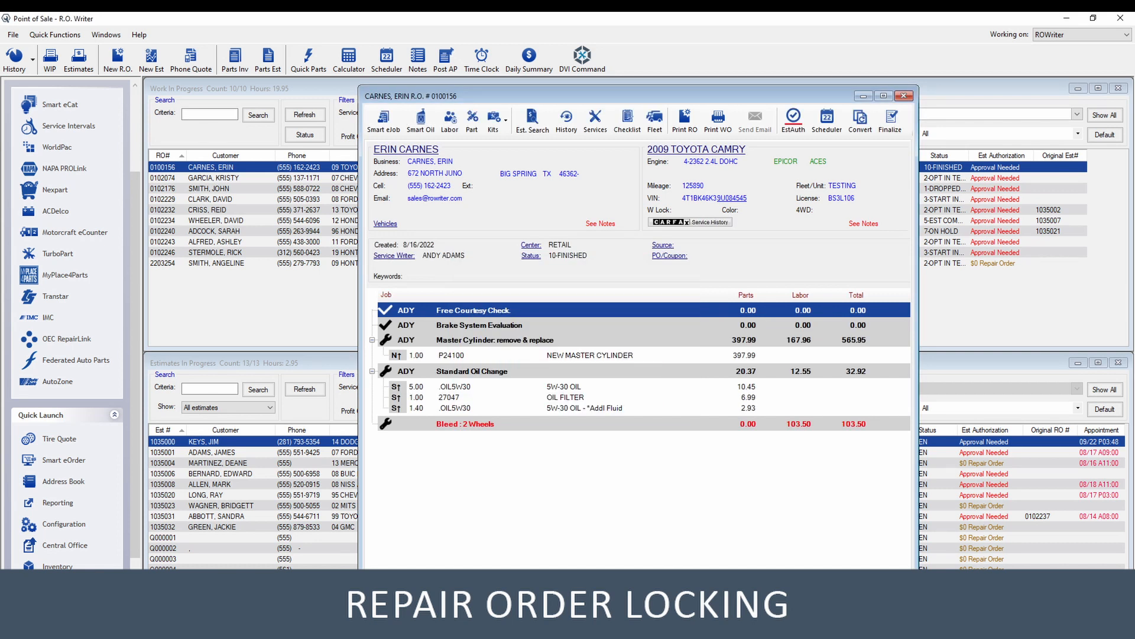
{"action": "left_click", "coordinate": [903, 96]}
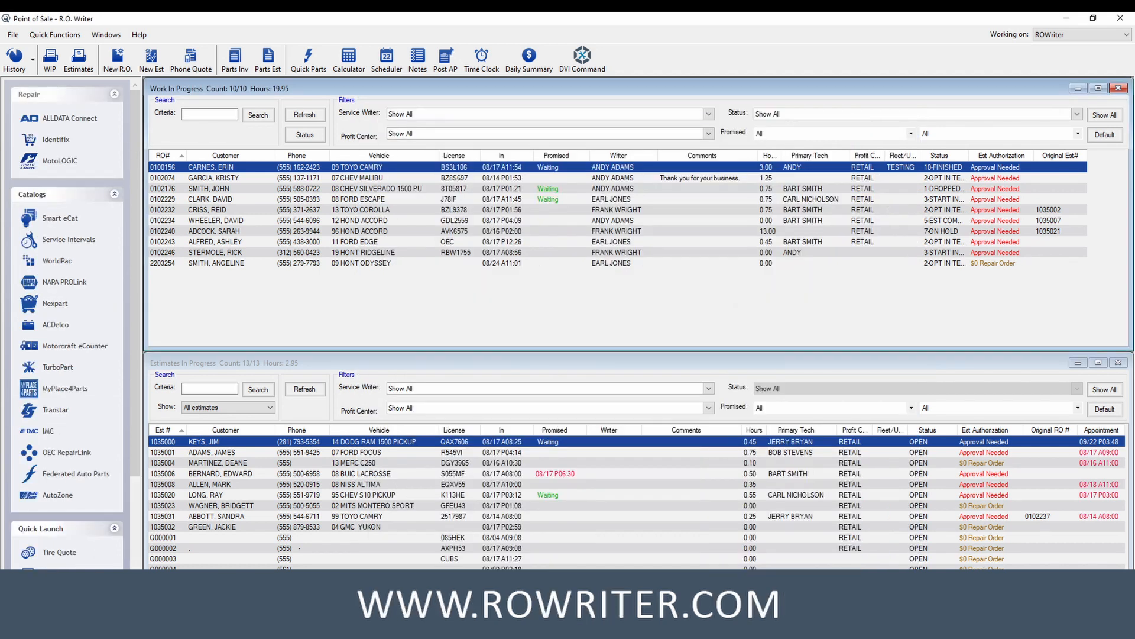